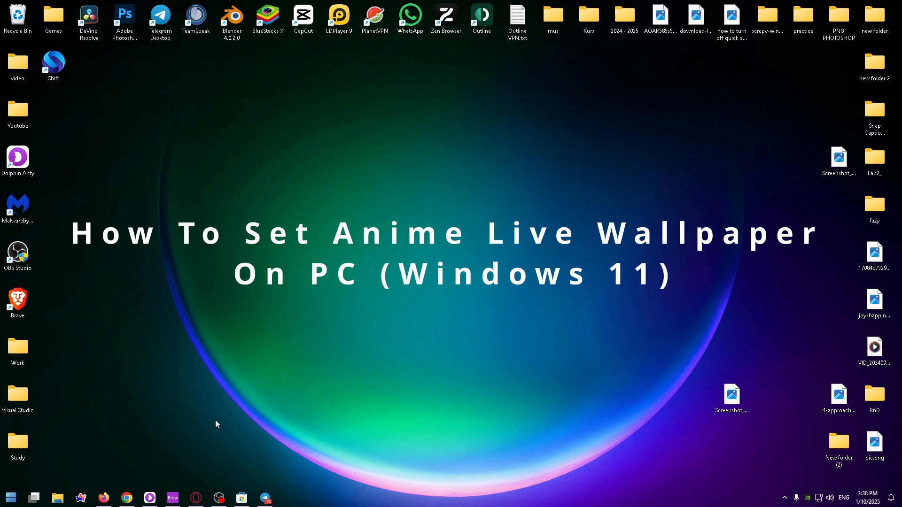
pyautogui.moveTo(225, 421)
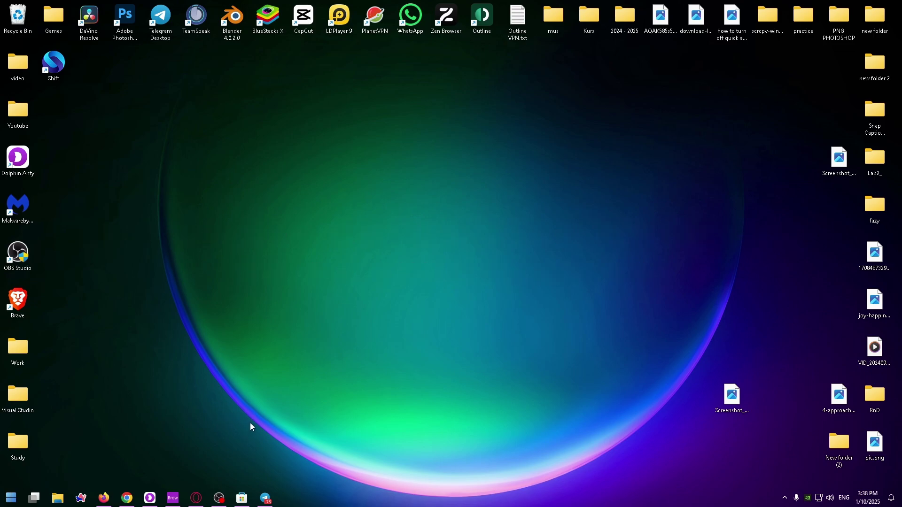
pyautogui.moveTo(234, 404)
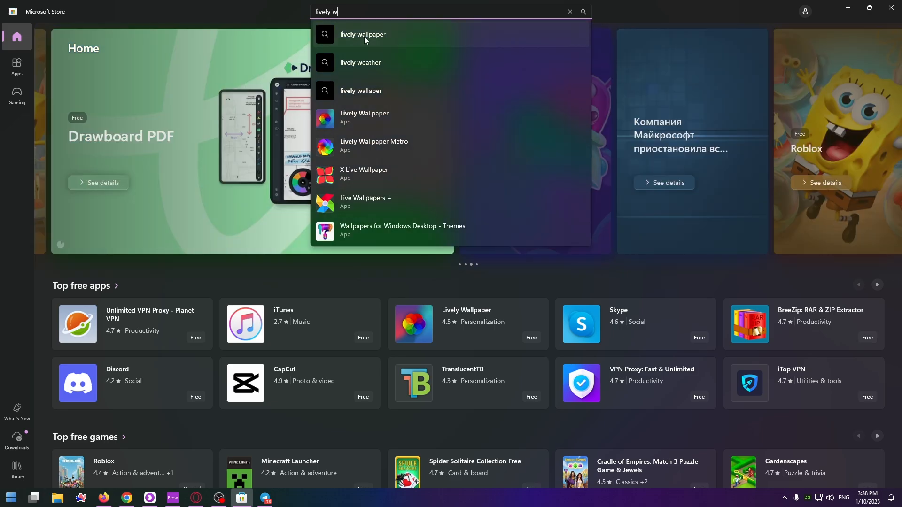
# Search the Microsoft Store for "lively wallpaper" so the app appears in results
pyautogui.click(362, 35)
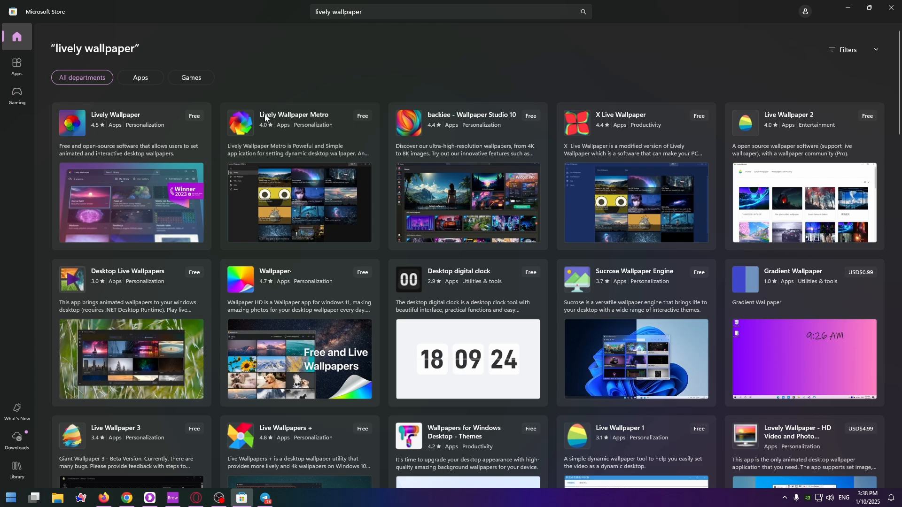
pyautogui.moveTo(129, 184)
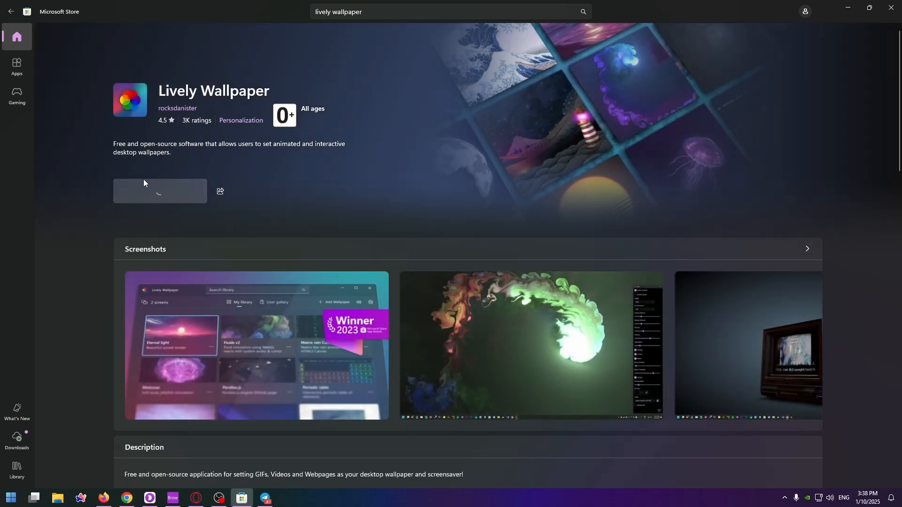
# Install Lively Wallpaper from its store page so it is ready to open
pyautogui.click(159, 191)
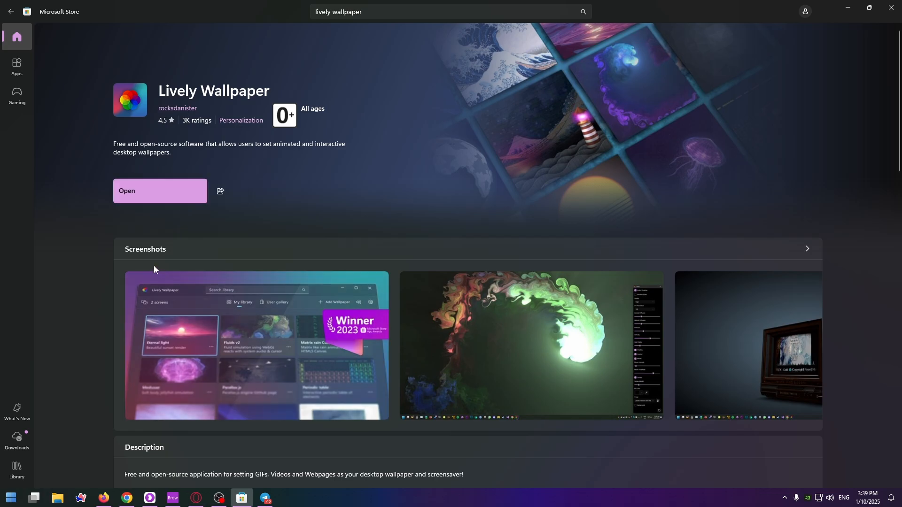
pyautogui.moveTo(171, 199)
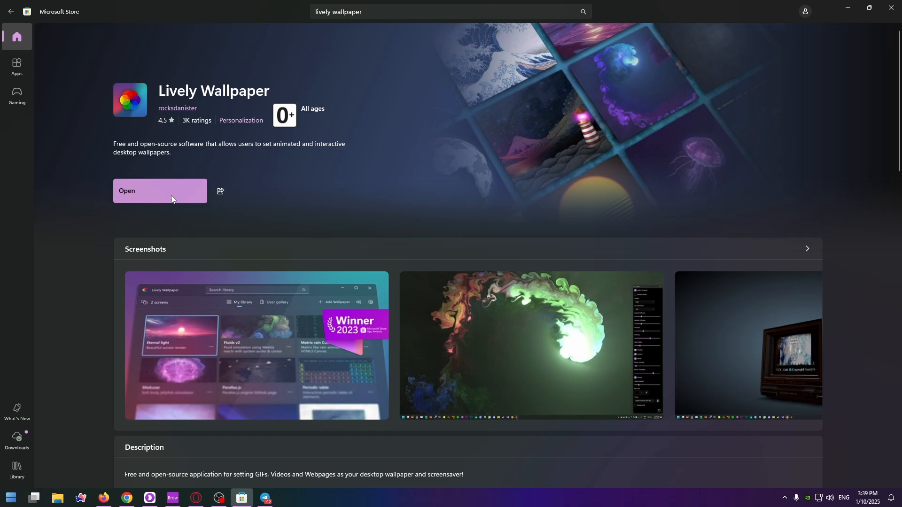
pyautogui.moveTo(157, 186)
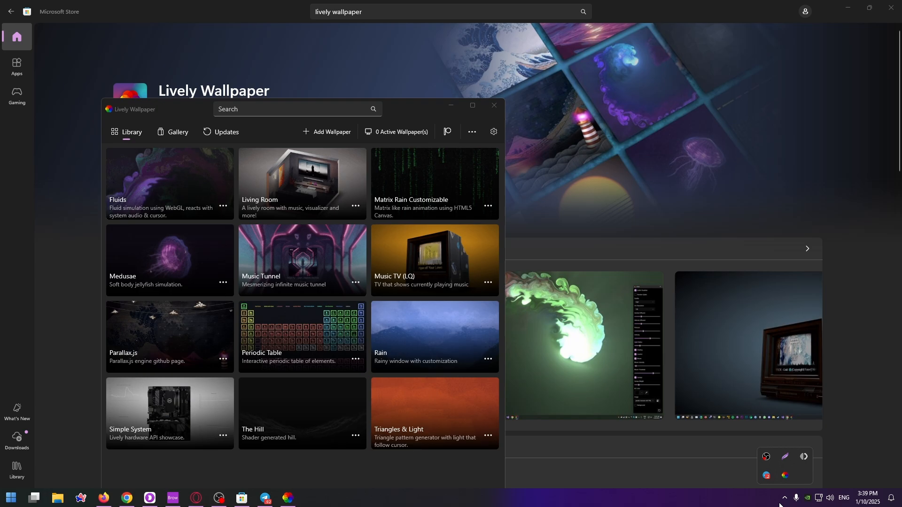
# Maximize the Lively library, glance at the anime wallpaper search in Firefox, and return
pyautogui.click(470, 106)
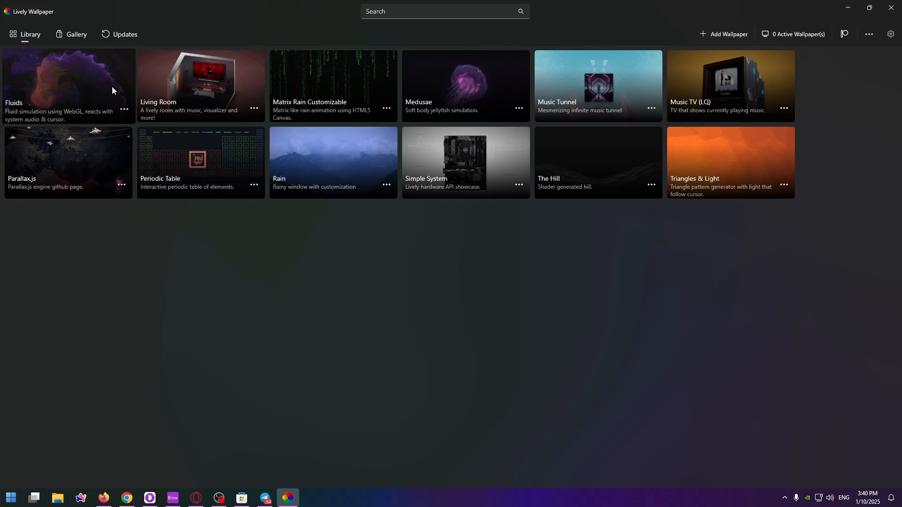
pyautogui.moveTo(132, 328)
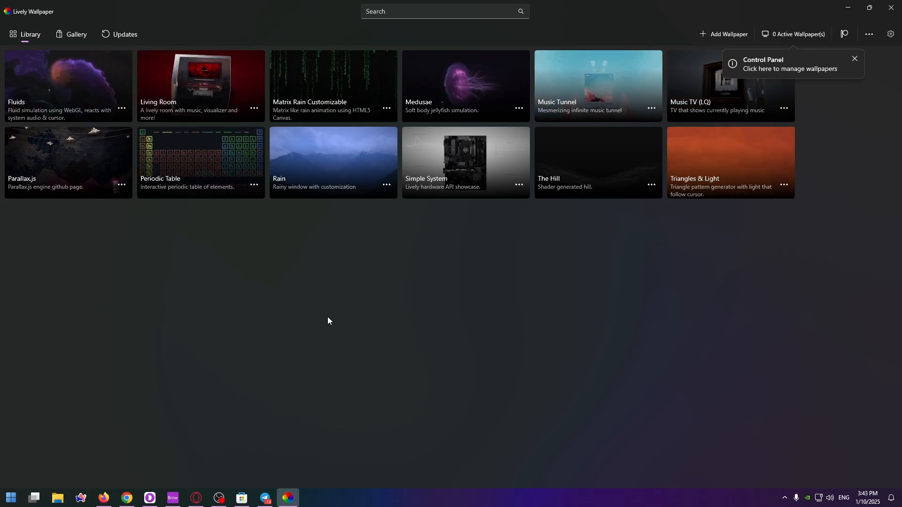
pyautogui.moveTo(113, 484)
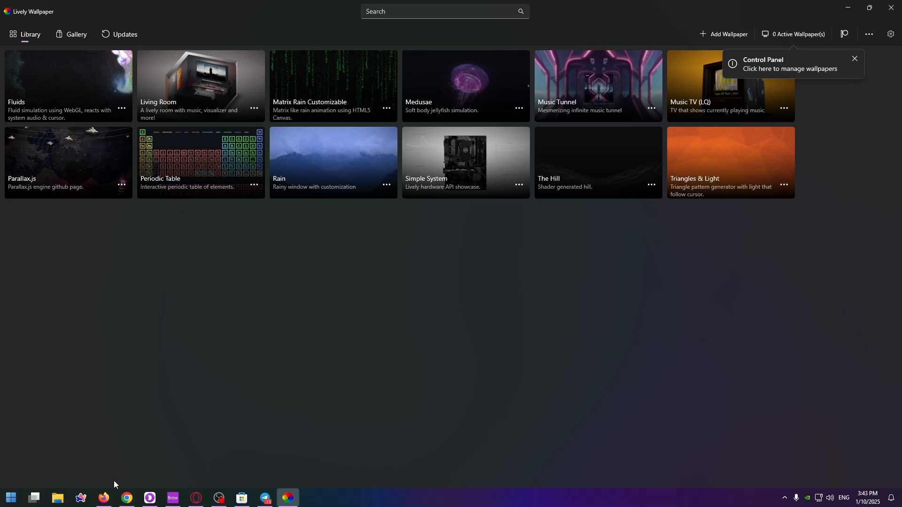
pyautogui.click(103, 497)
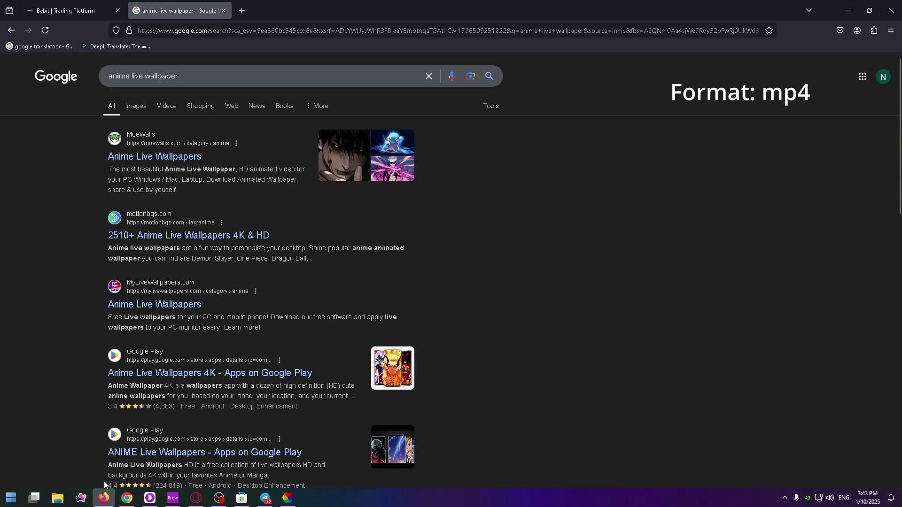
pyautogui.click(286, 498)
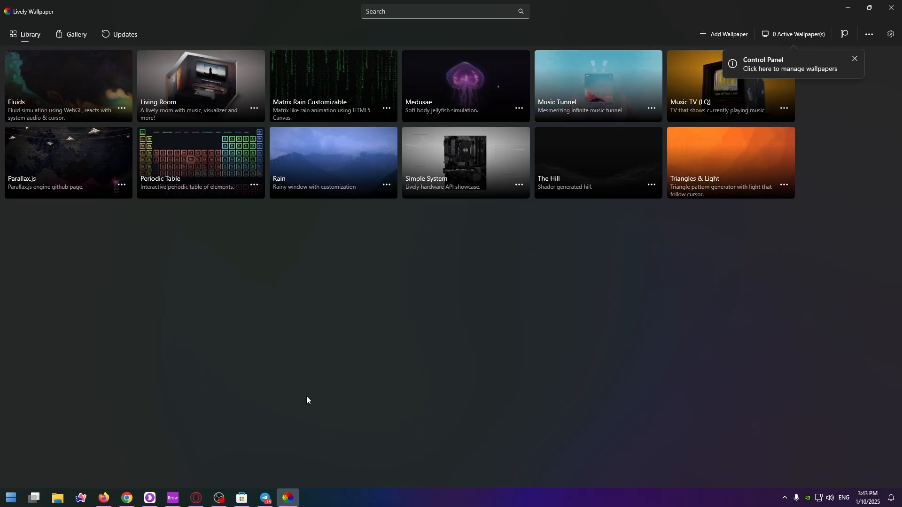
pyautogui.moveTo(632, 235)
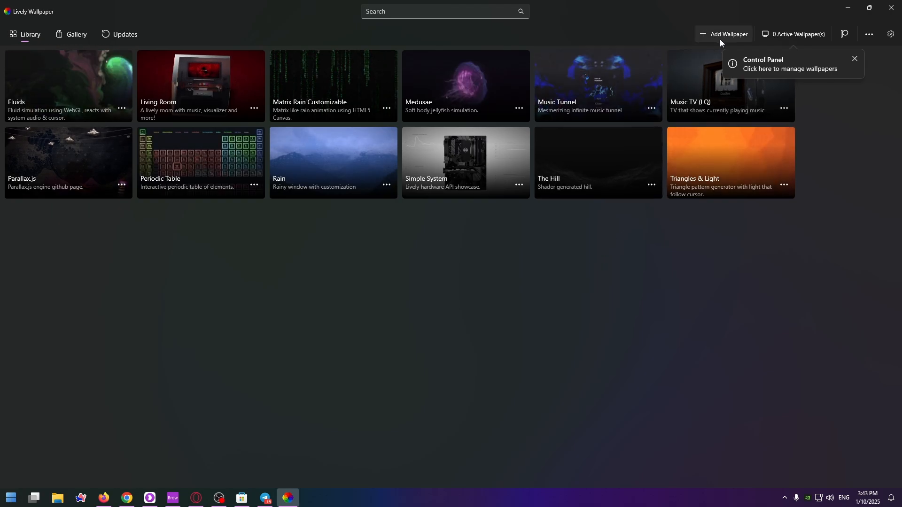
# Start adding a new wallpaper via Add Wallpaper
pyautogui.click(727, 34)
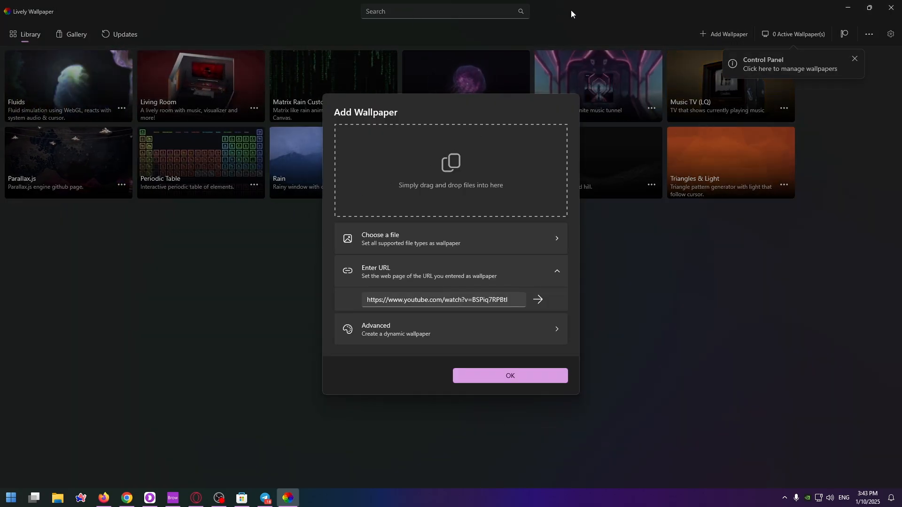
pyautogui.moveTo(470, 158)
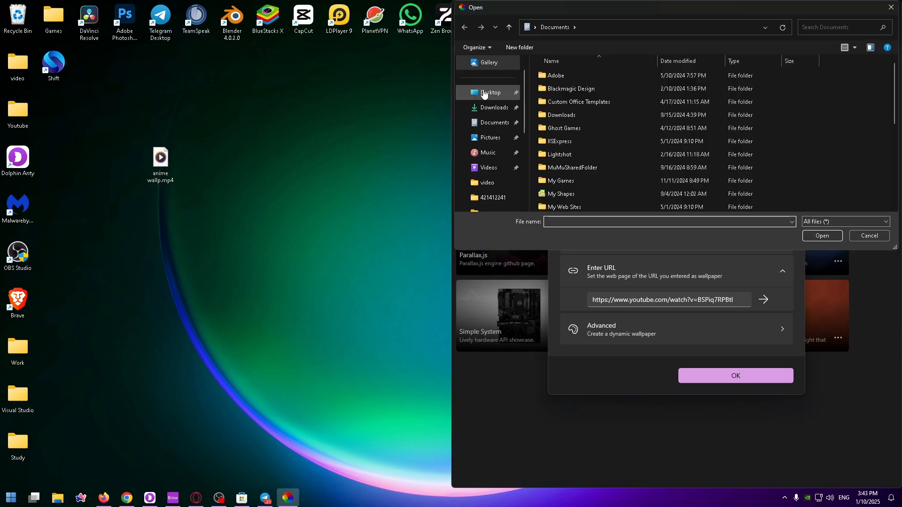
# Select anime wallp.mp4 from the Desktop folder as the new wallpaper file
pyautogui.click(490, 92)
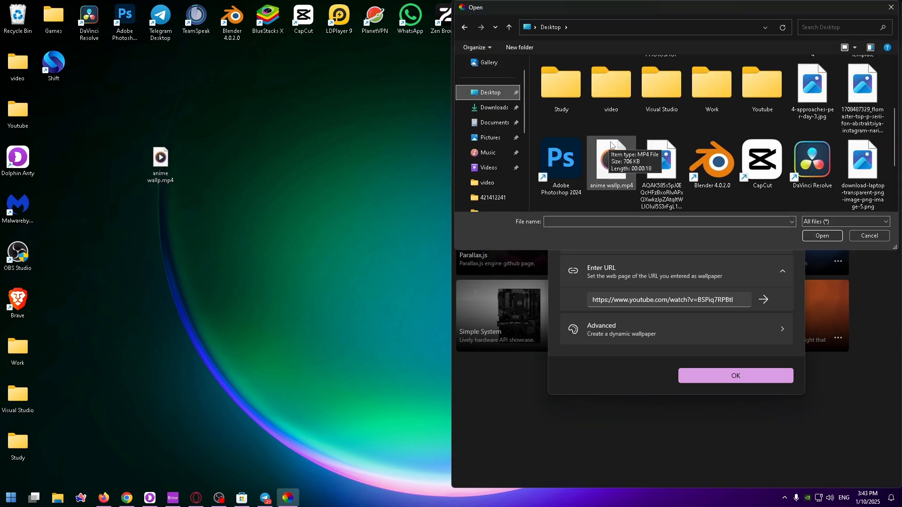
pyautogui.click(611, 162)
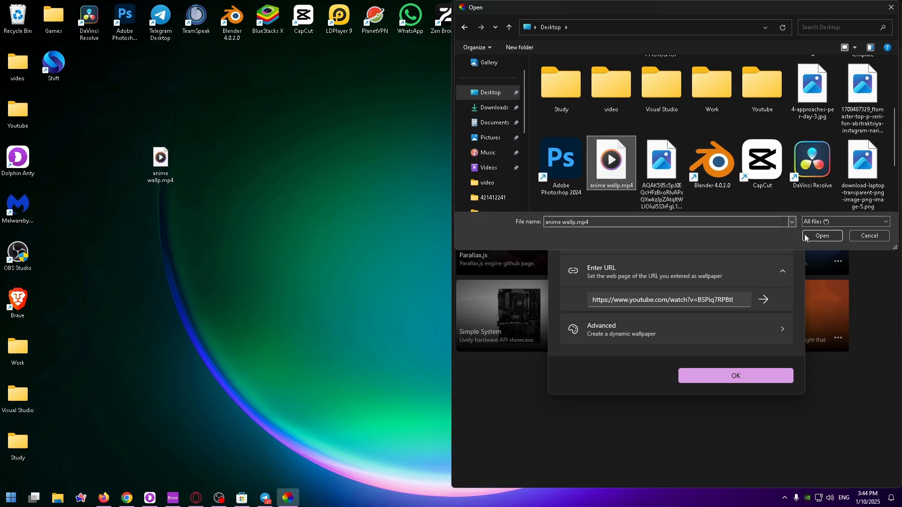
pyautogui.click(821, 236)
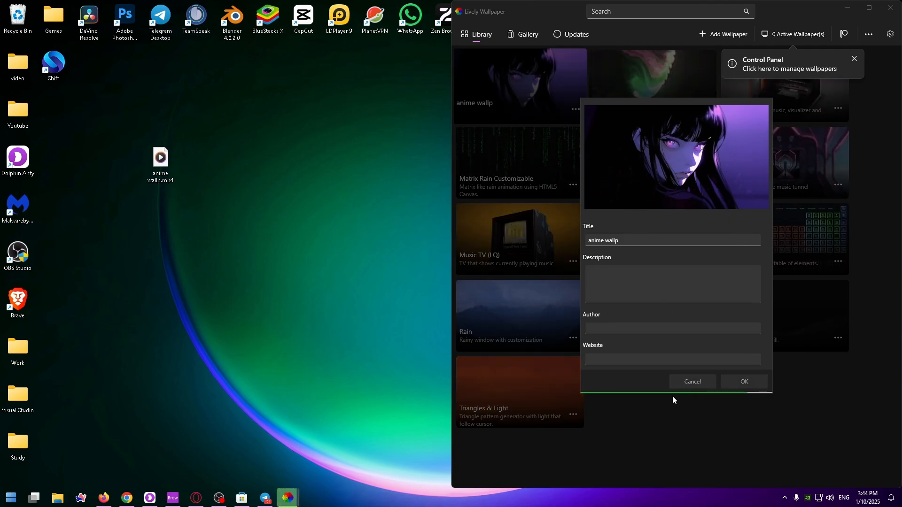
# Confirm the wallpaper details so the anime girl video becomes the live wallpaper
pyautogui.click(744, 381)
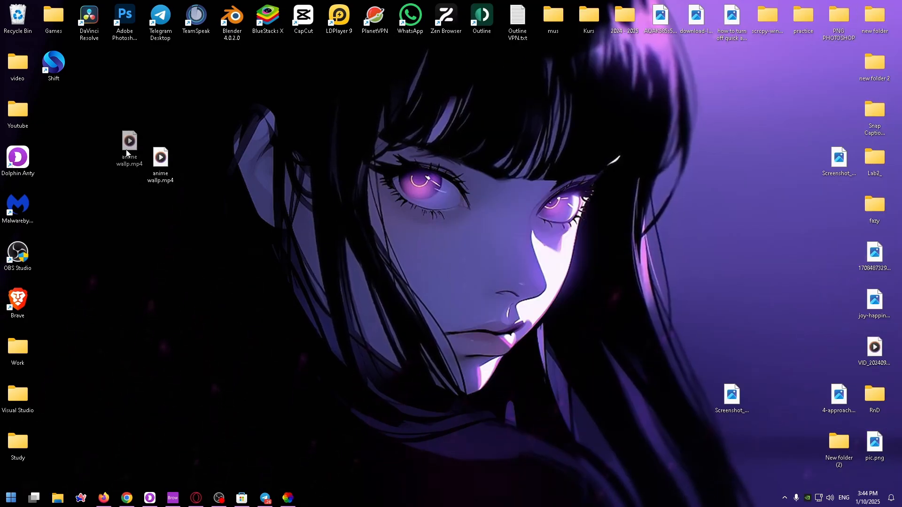
# Drag the anime wallp.mp4 icon into the left desktop icon column
pyautogui.moveTo(129, 143); pyautogui.dragTo(53, 112)
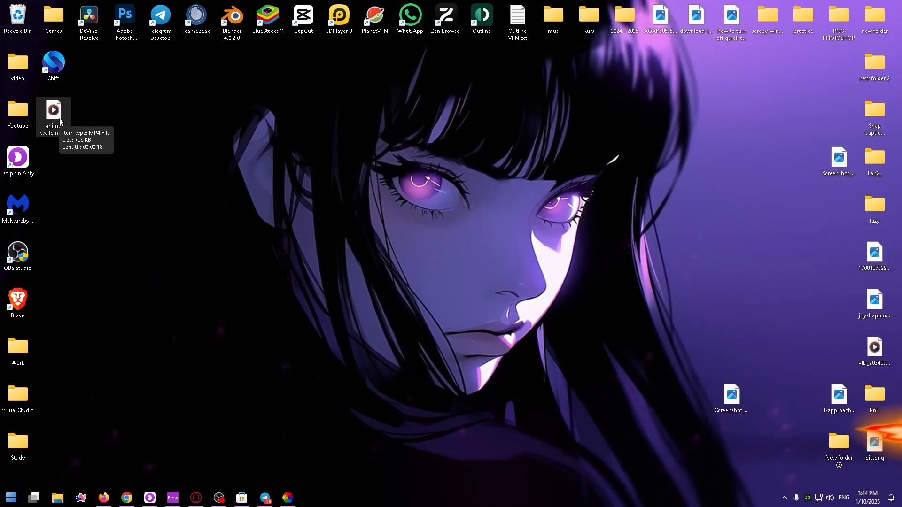